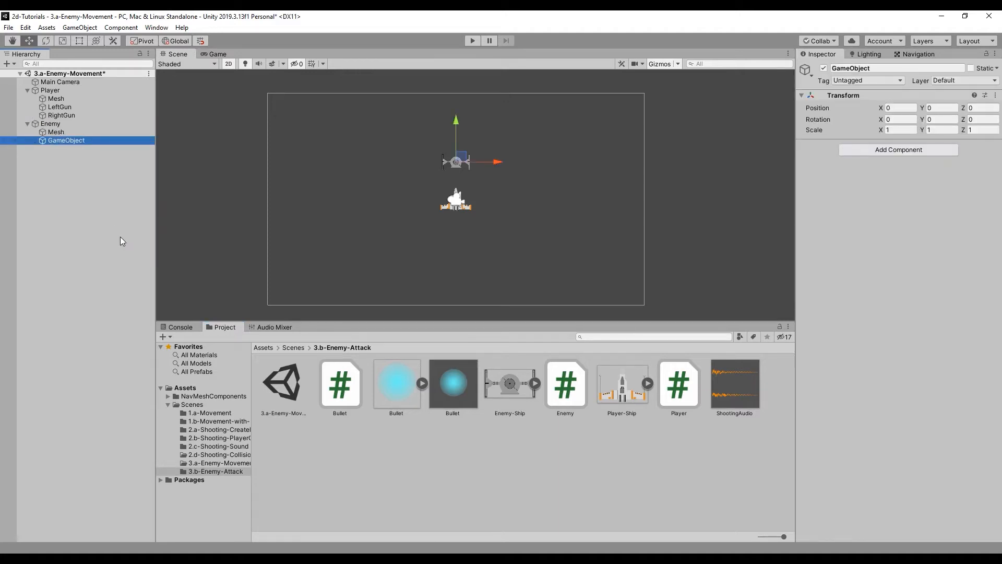
Step: Name the empty child object under Enemy 'GunCannon'
text(GunCa)
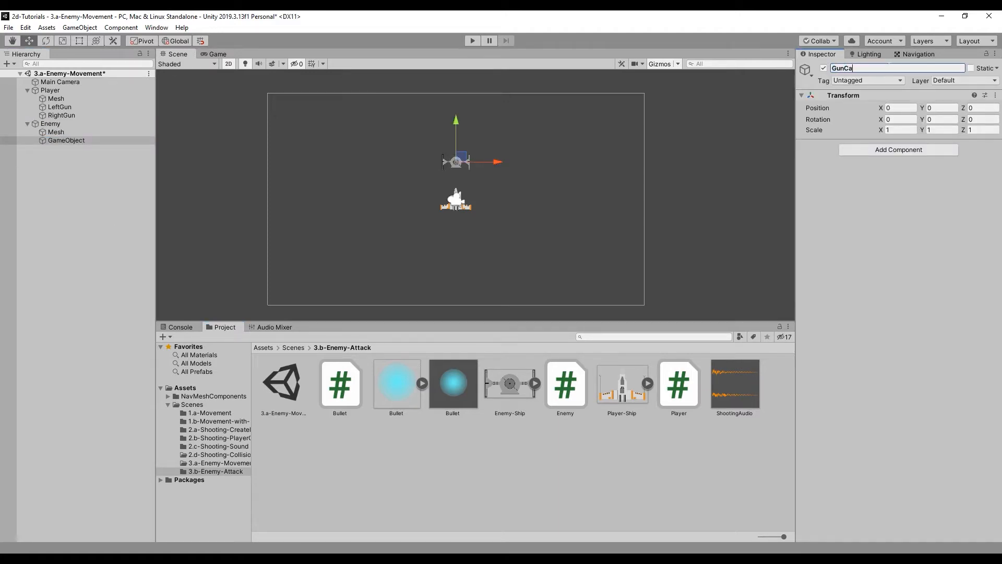
key(Return)
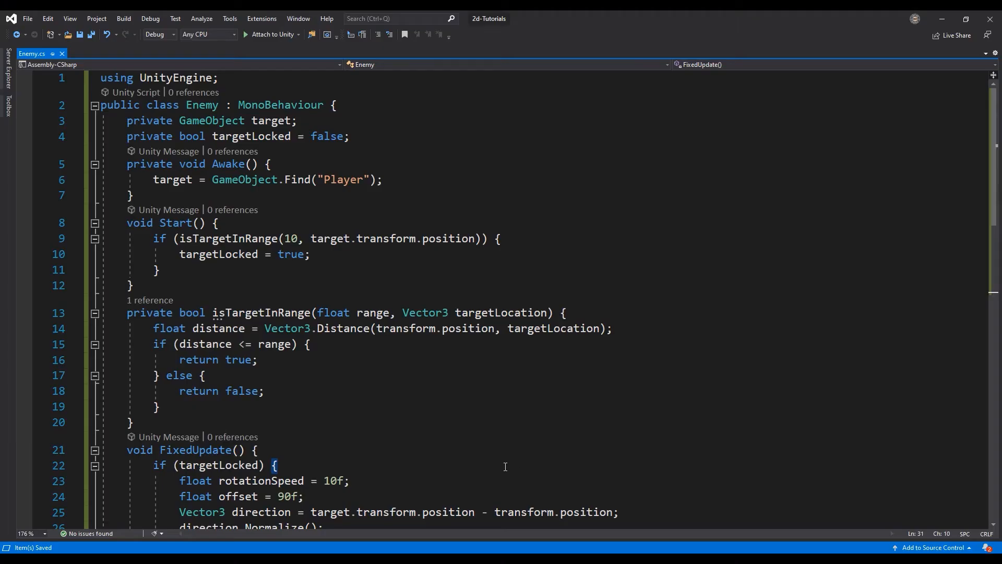
mouse_move(257, 137)
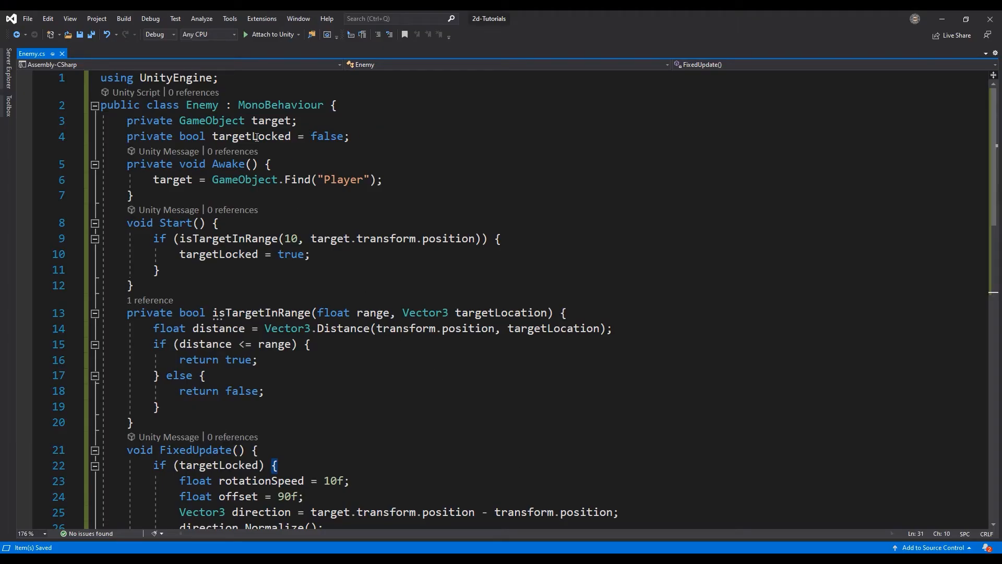
Step: Declare public GameObject bullet and public Transform cannon fields in Enemy.cs
key(enter)
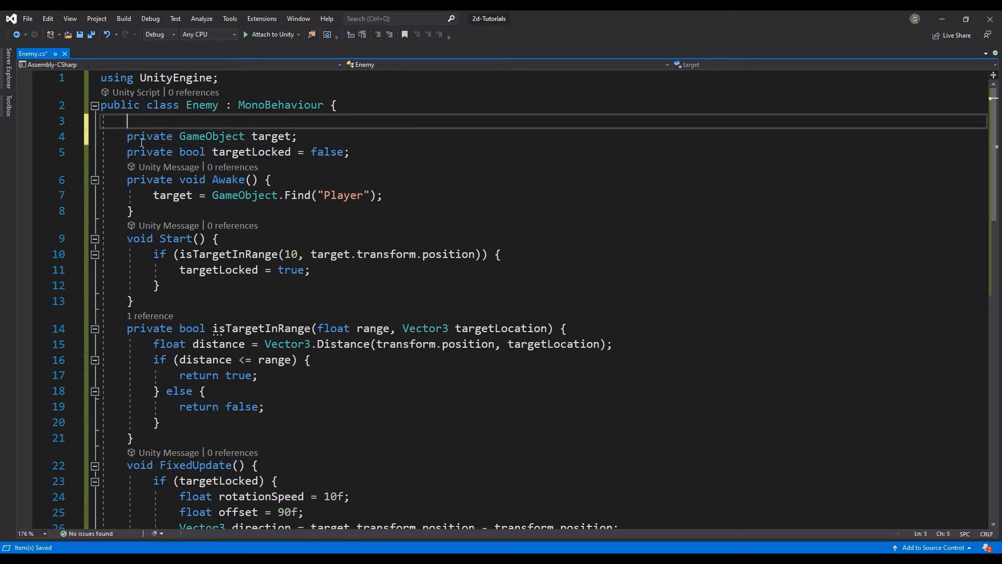
text(public GameObject bullet;)
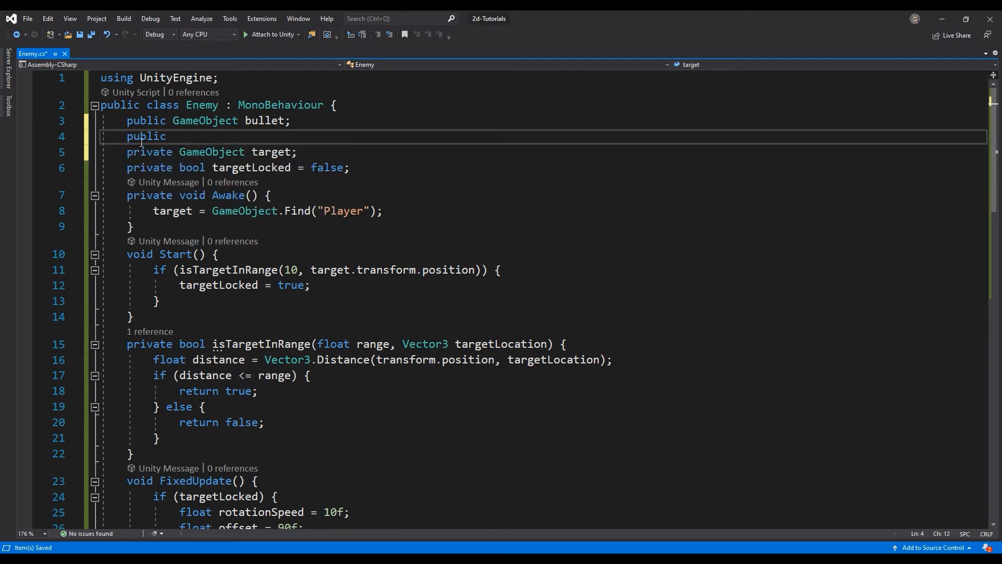
text(Transform can)
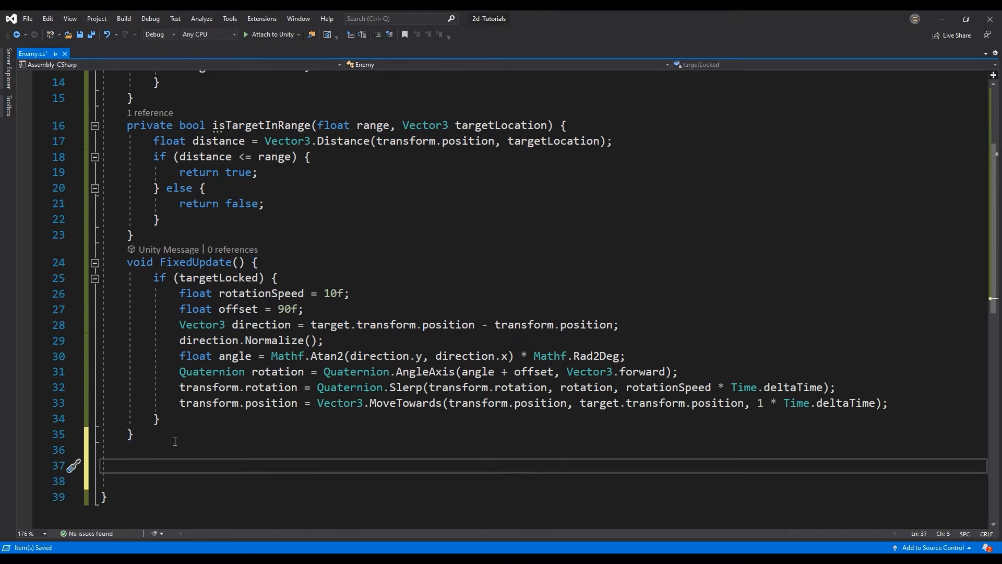
Step: Write private void shoot() with an isTargetInRange(8, target) check
text(private void shoot()
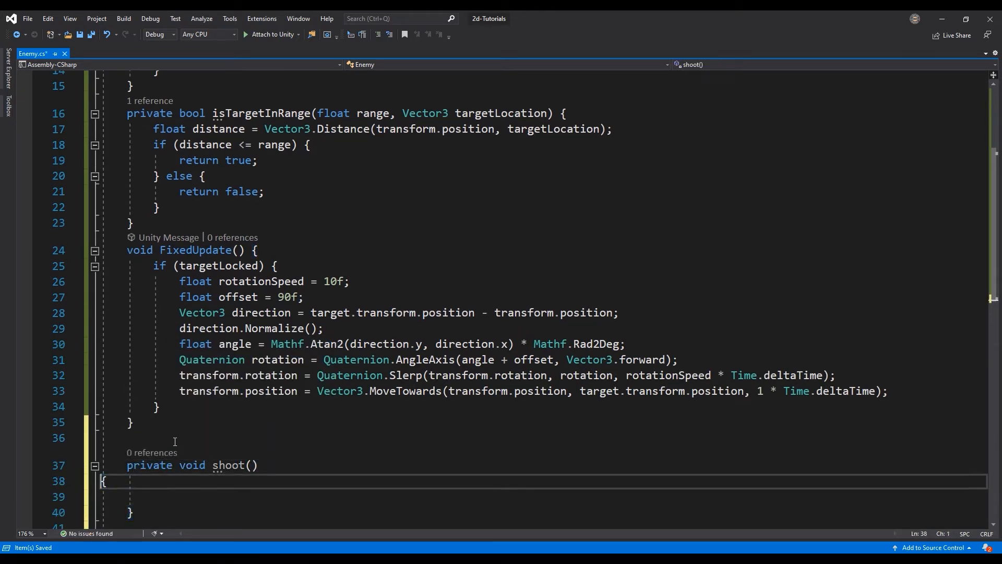
text(if()
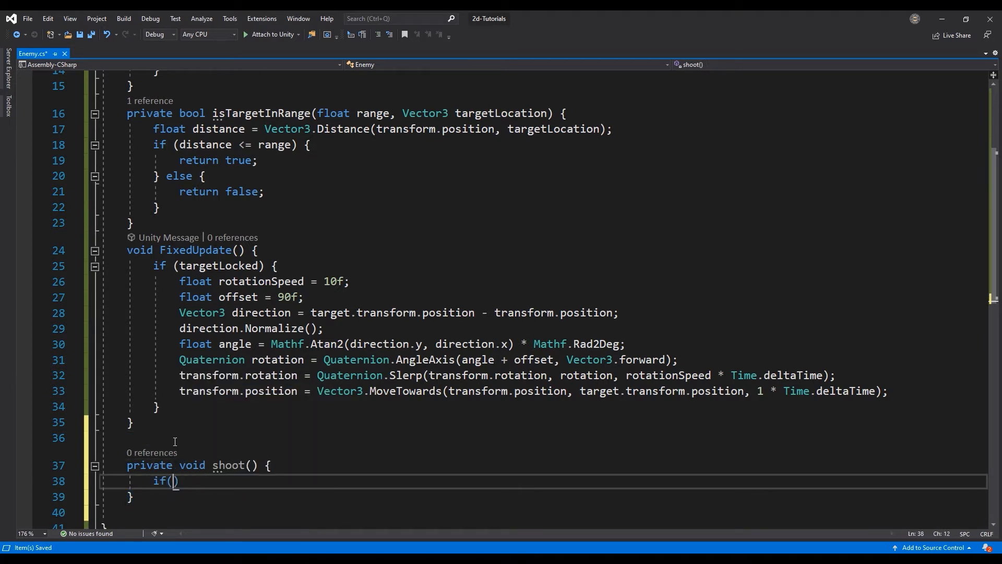
text(isTargetInRange)
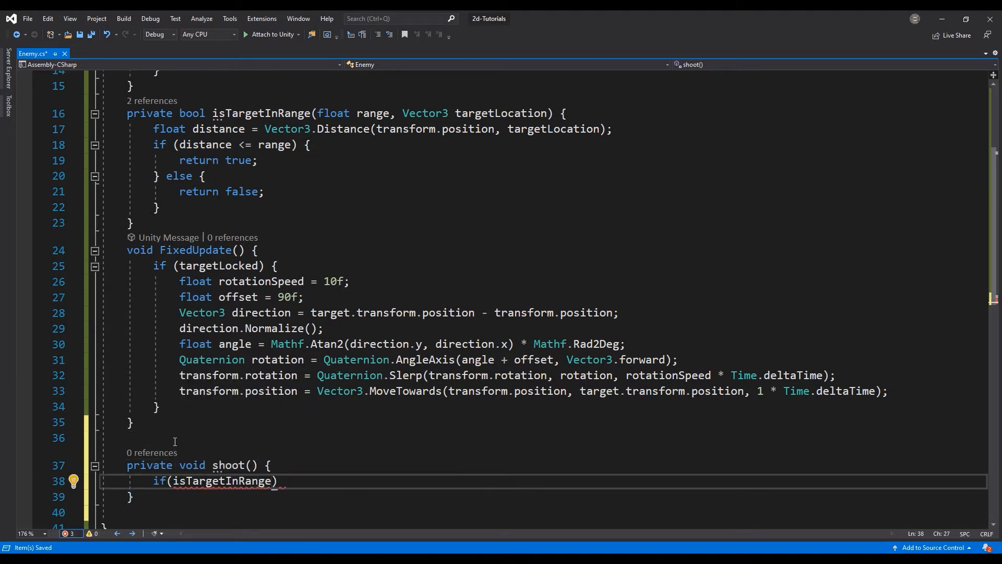
text(8, target.transform.position)
text({)
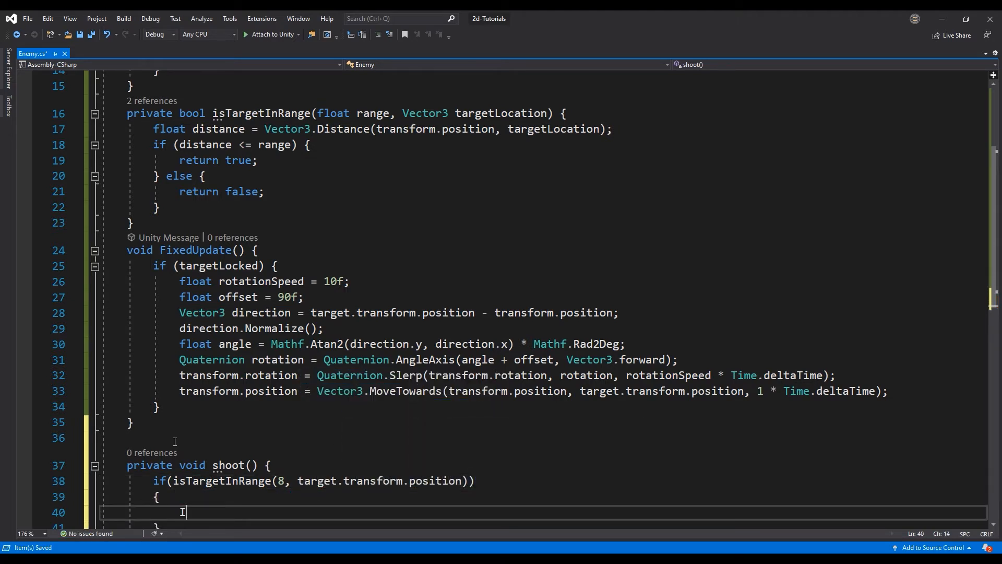
Step: Instantiate the bullet at cannon.position inside the range check
text(Instantiate(bullet, cannon.)
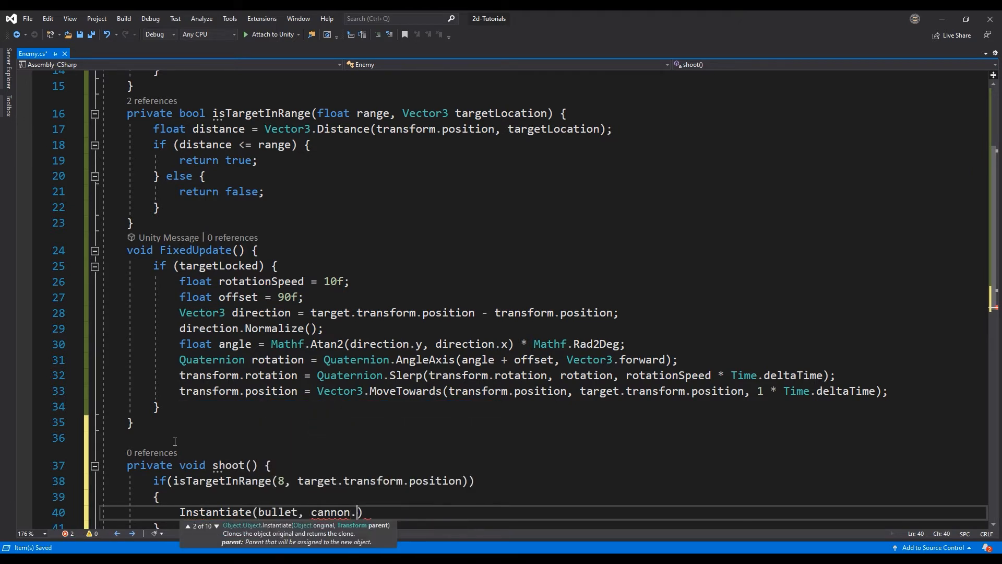
text(position.normaliz)
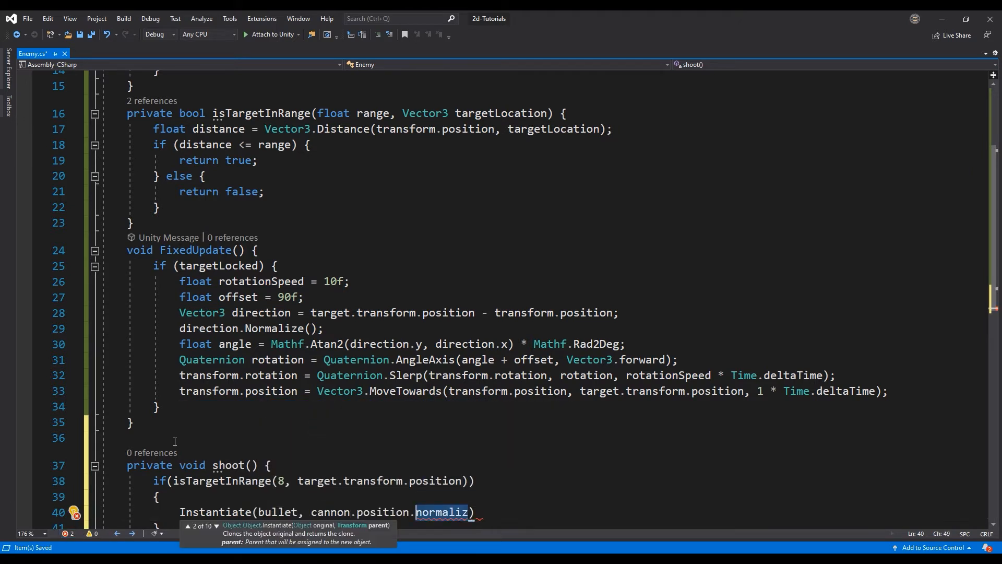
text(cannon.)
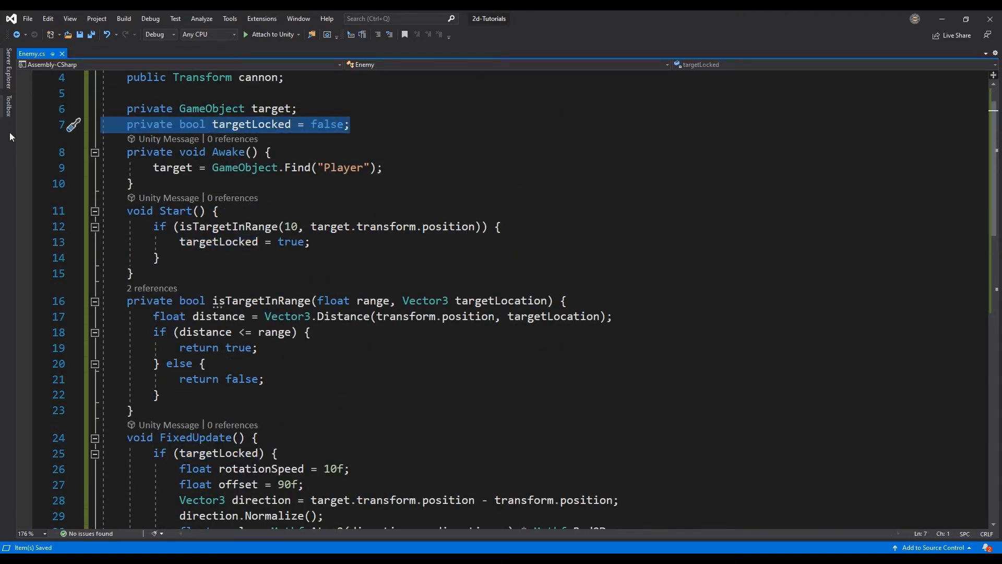
Step: Remove targetLocked and make FixedUpdate check isTargetInRange(8, target.transform.position)
key(Delete)
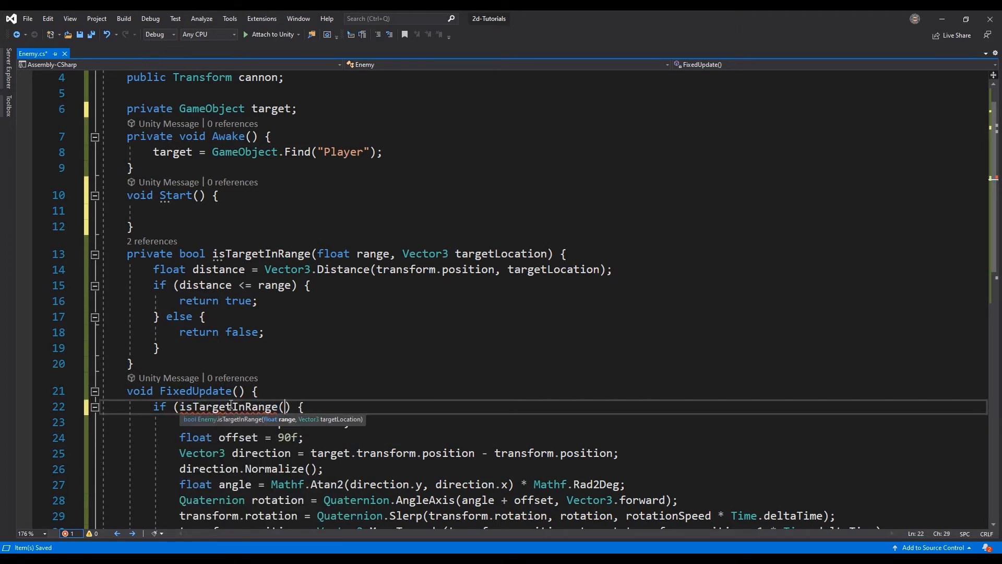
text(8,)
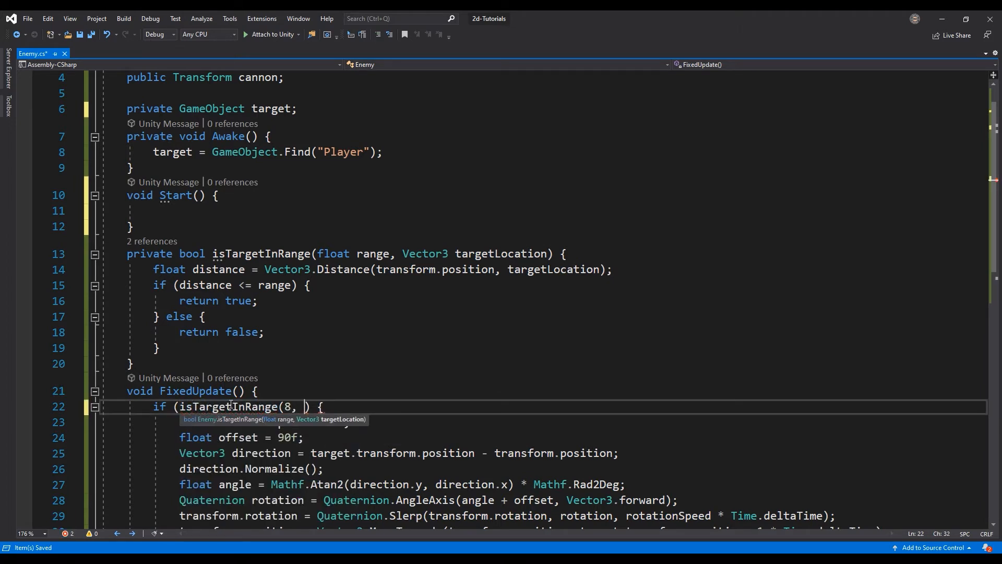
text(target.transfro)
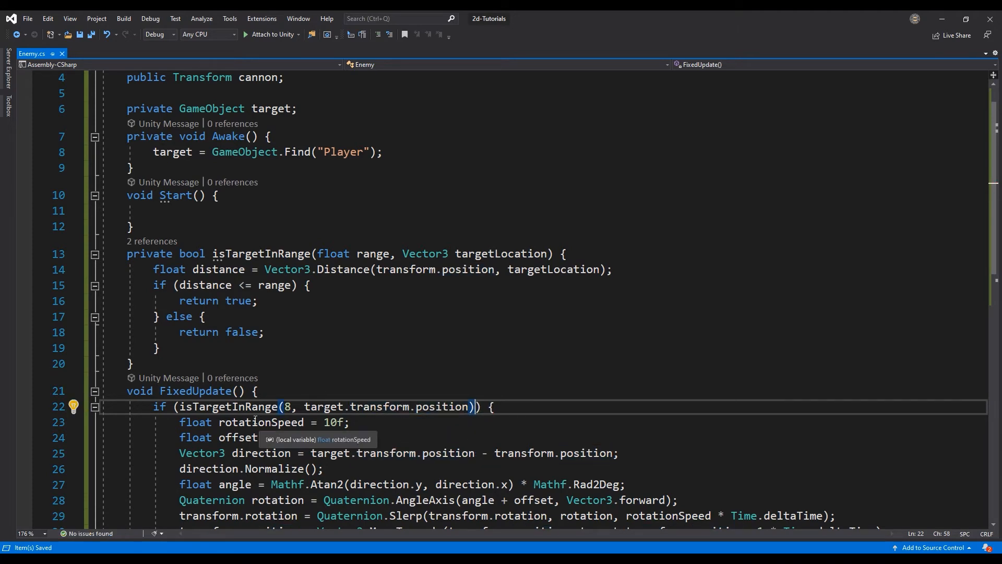
Step: Add InvokeRepeating("shoot", Random.Range(2, 7), 2) inside Start
click(233, 210)
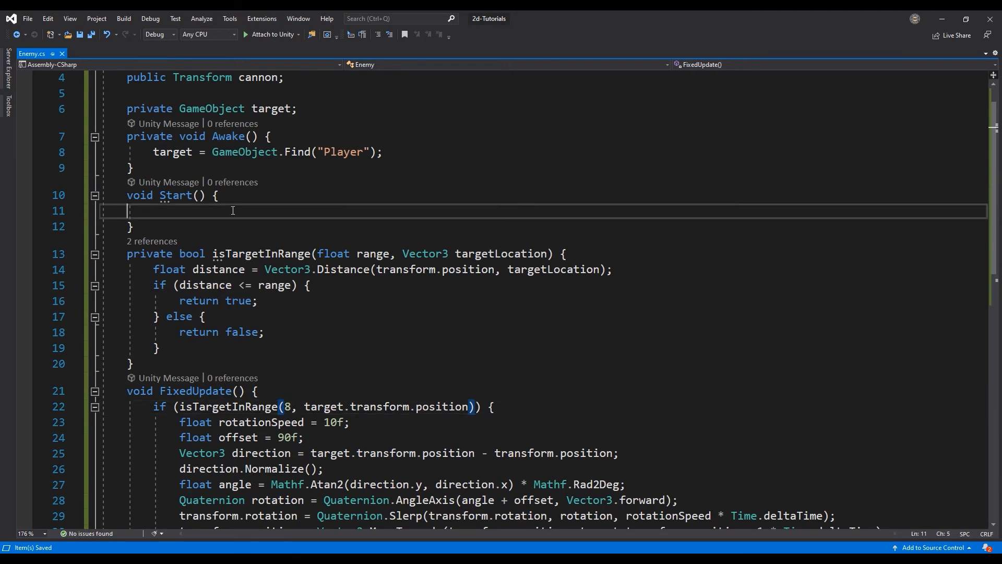
text(InvokeRepeating()
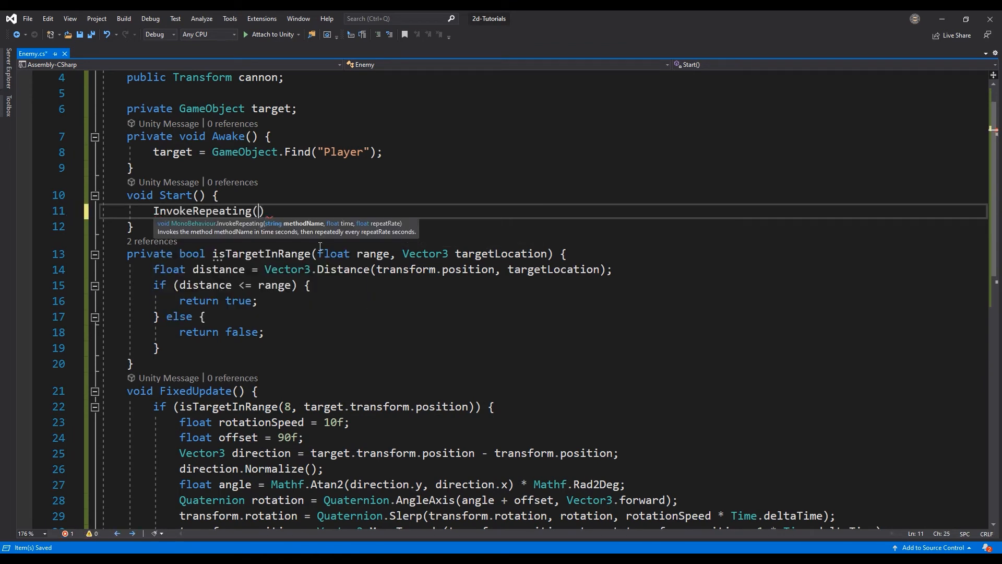
text("shoot",)
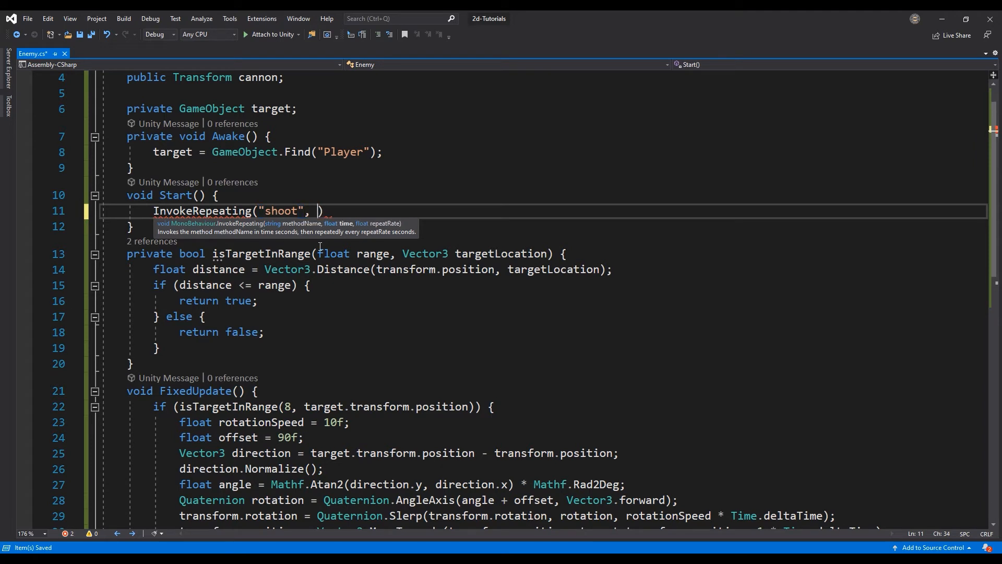
text(Random)
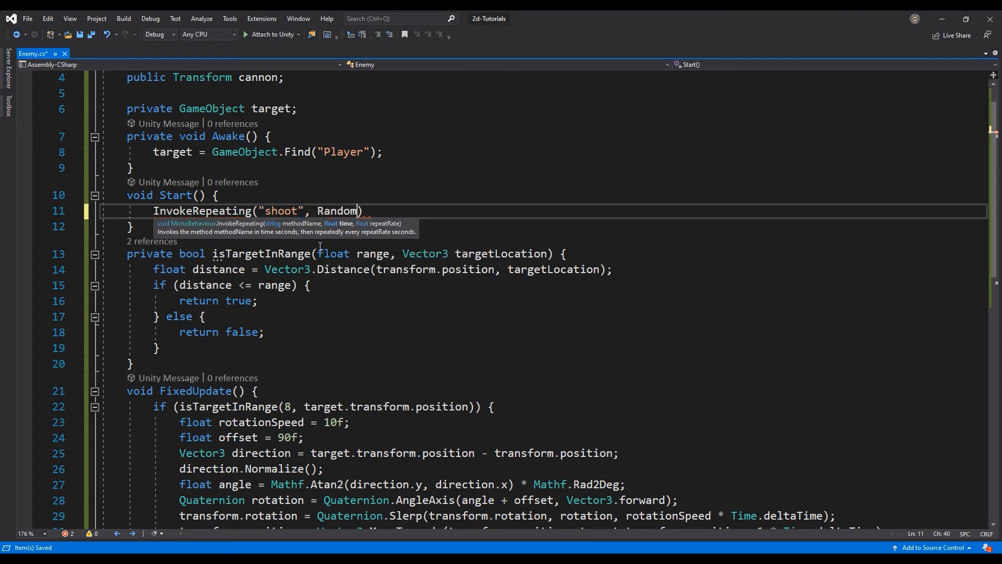
text(.Range(2)
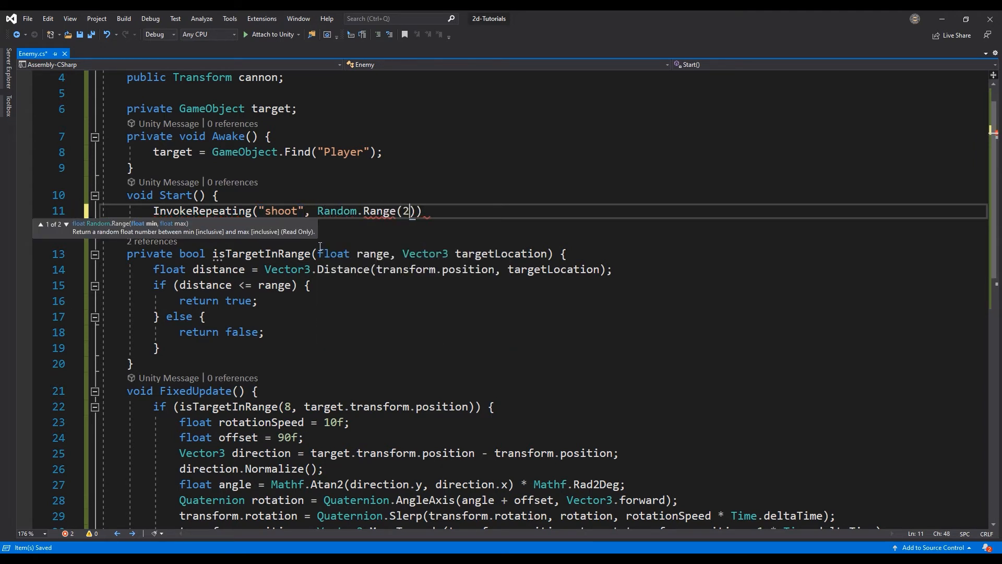
text(, 7), 2;)
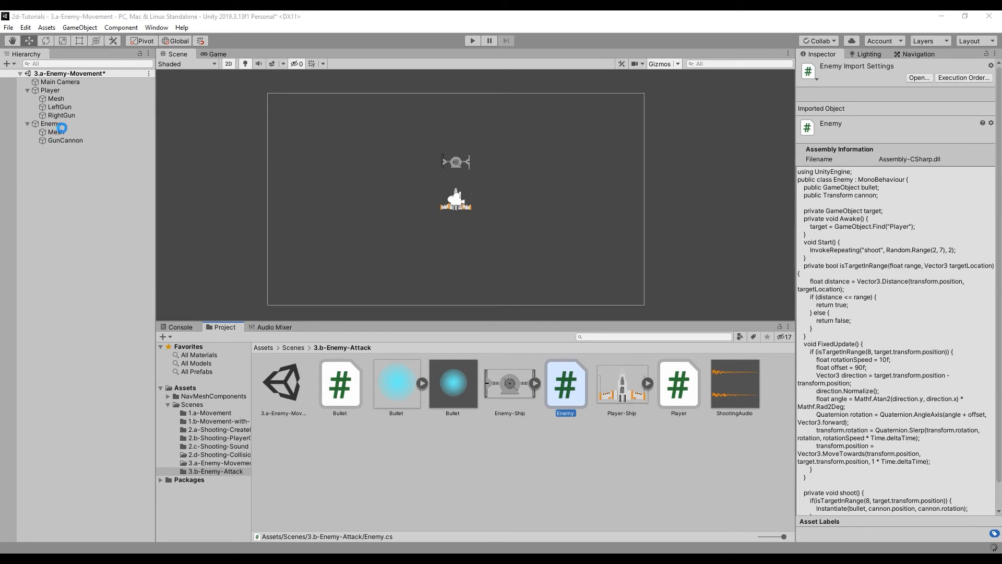
Step: Assign GunCannon to Enemy's Cannon field and set GunCannon's Rotation Z to 180
click(50, 124)
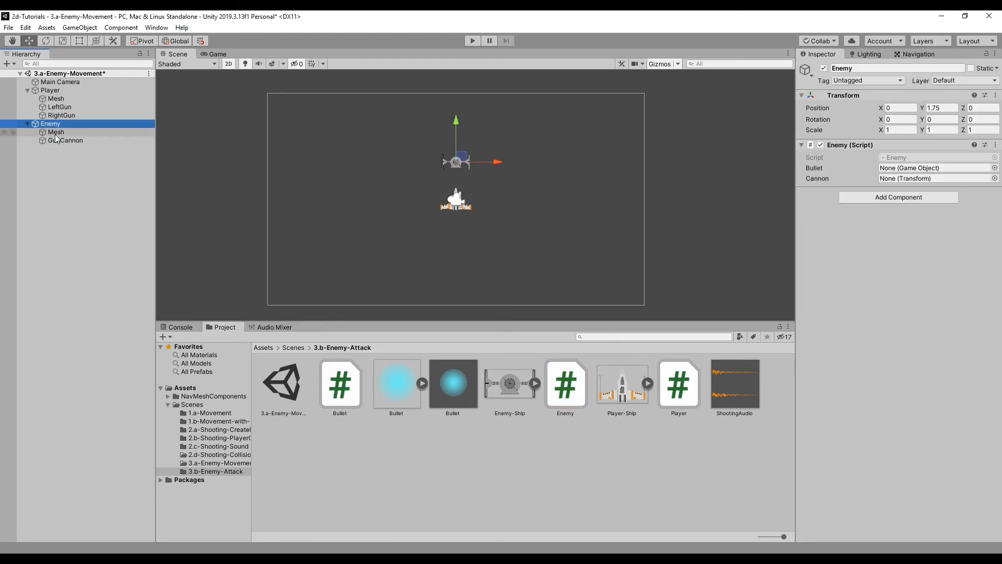
click(934, 179)
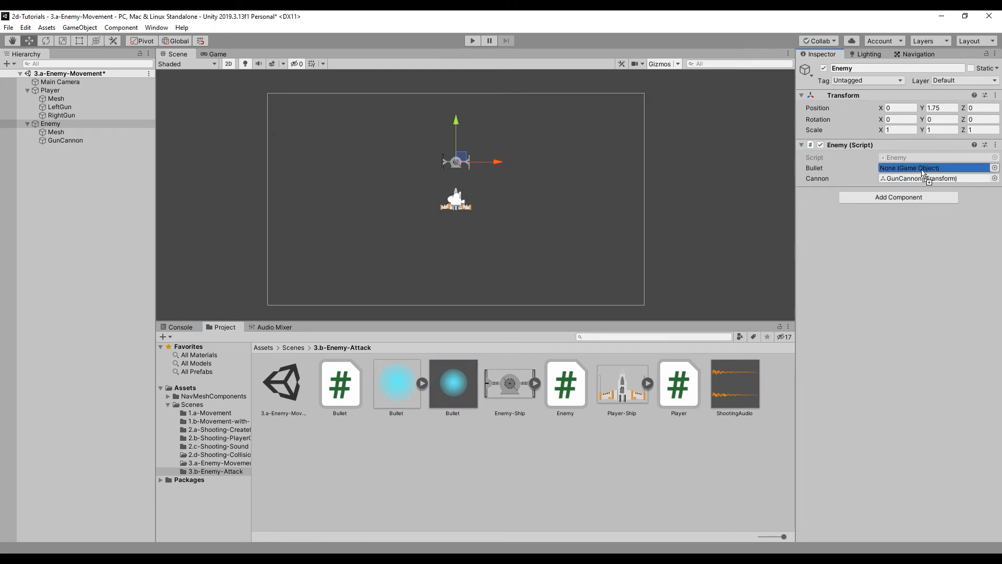
click(305, 135)
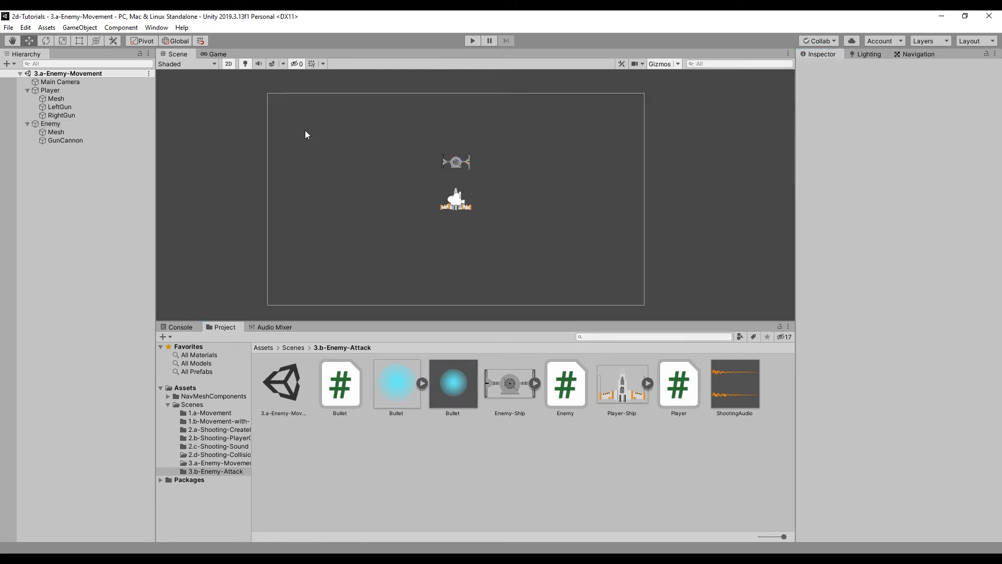
click(65, 140)
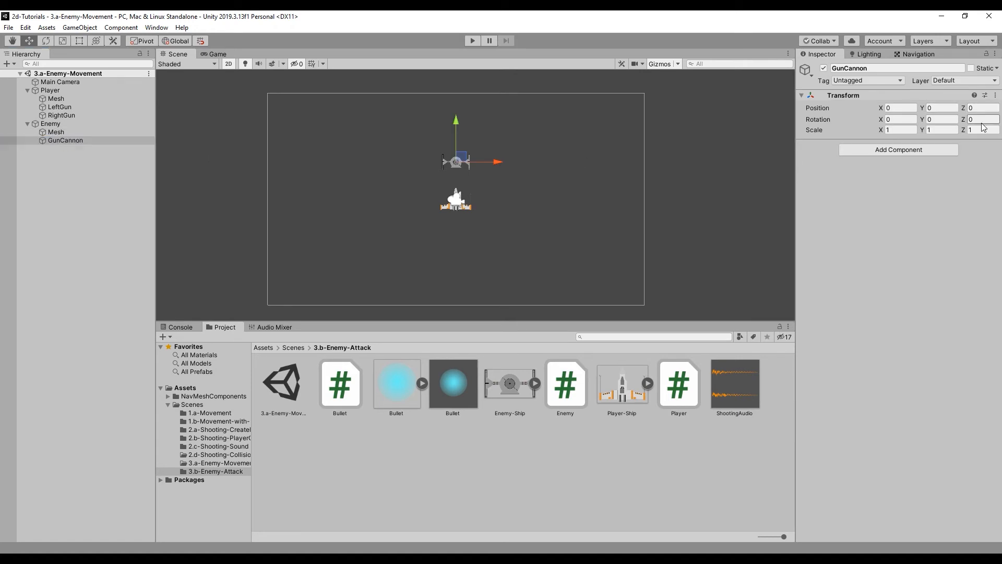
text(180)
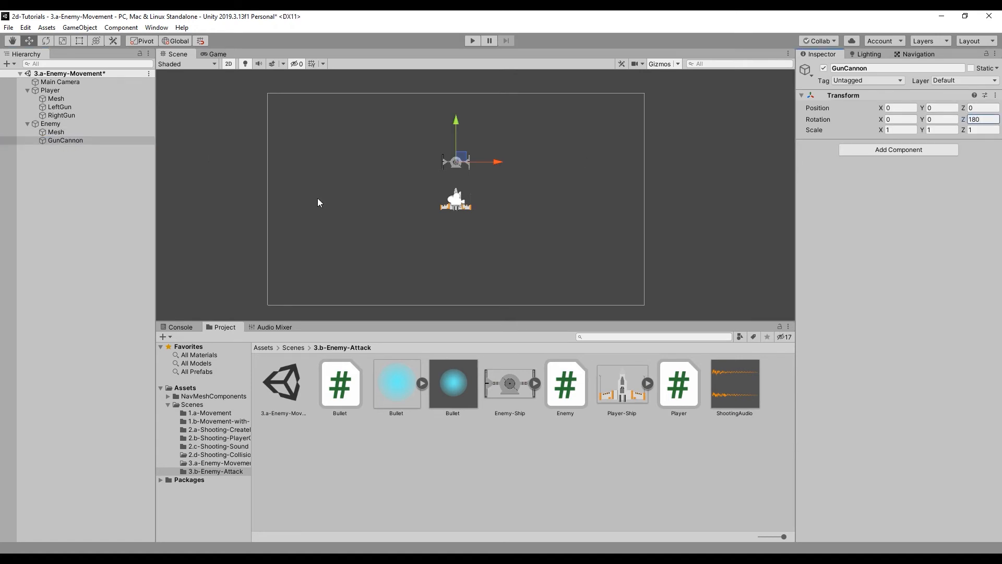
Step: Run the scene in Play mode to watch the enemy fire
click(472, 40)
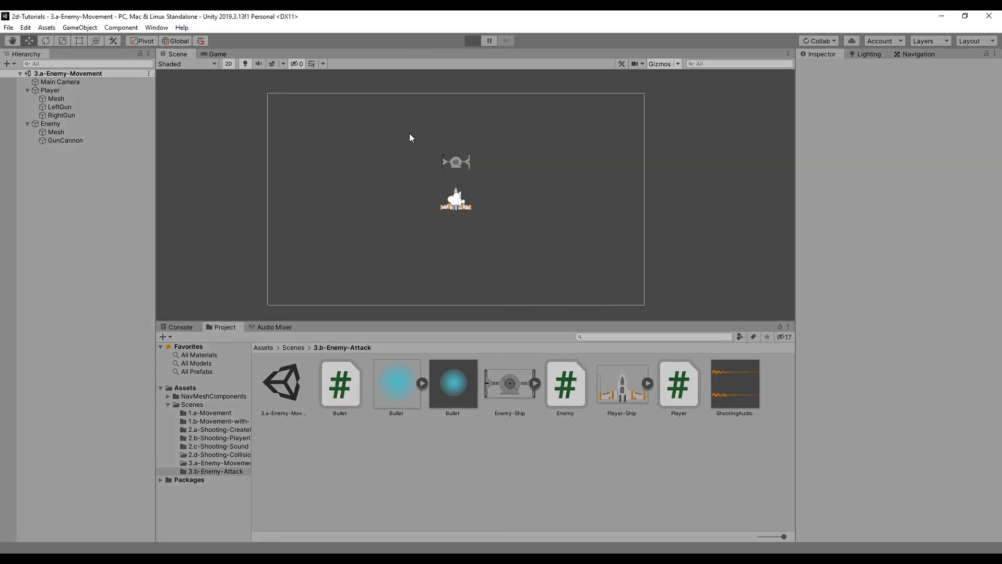
mouse_move(459, 217)
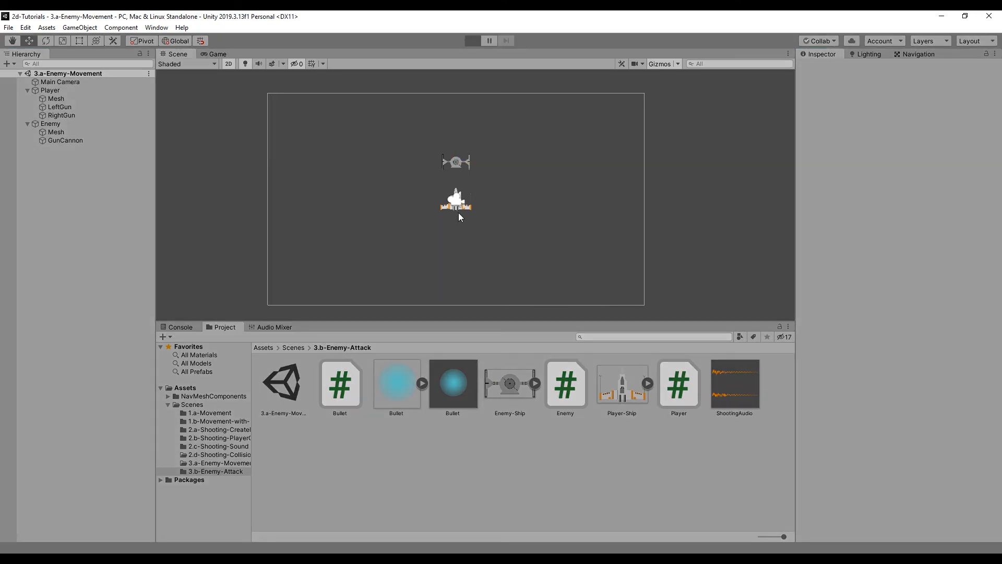
click(472, 40)
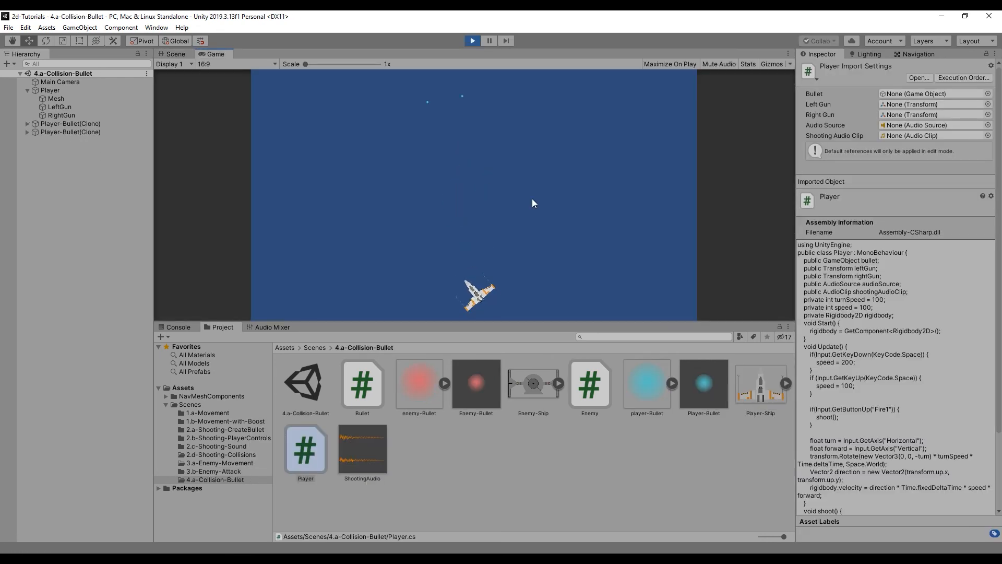
Step: Exit Play mode back to the Scene view
click(472, 40)
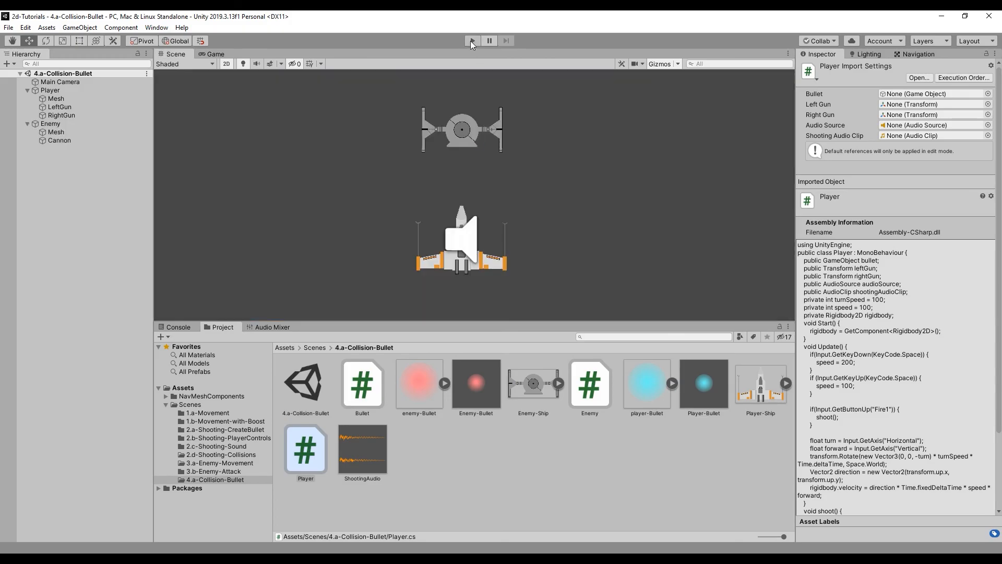